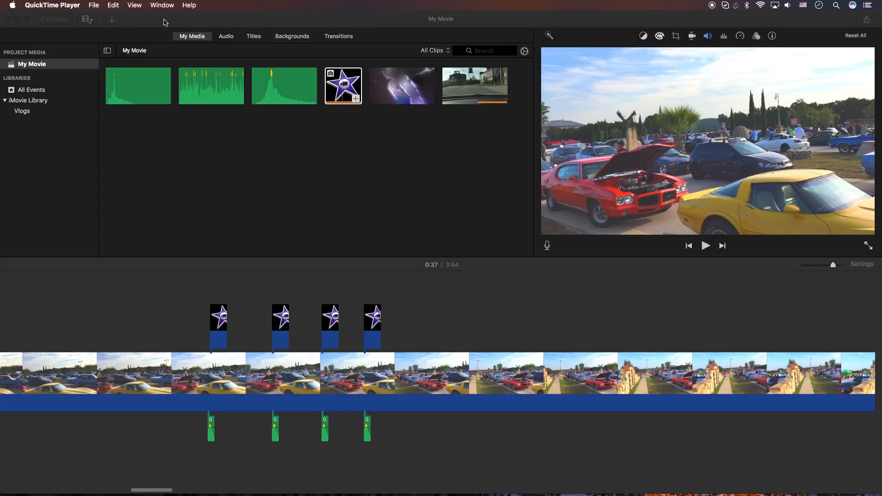
mouse_move(182, 144)
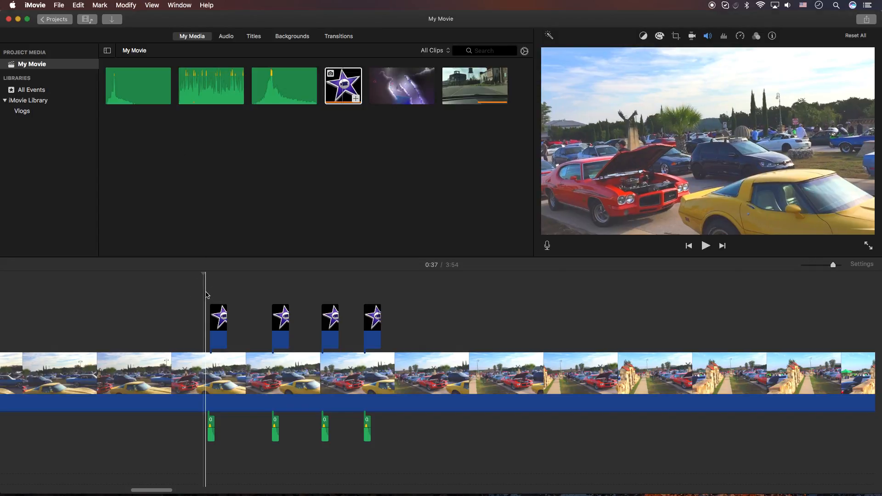
- Put the driving video on the timeline and attach the car photo above it
click(704, 246)
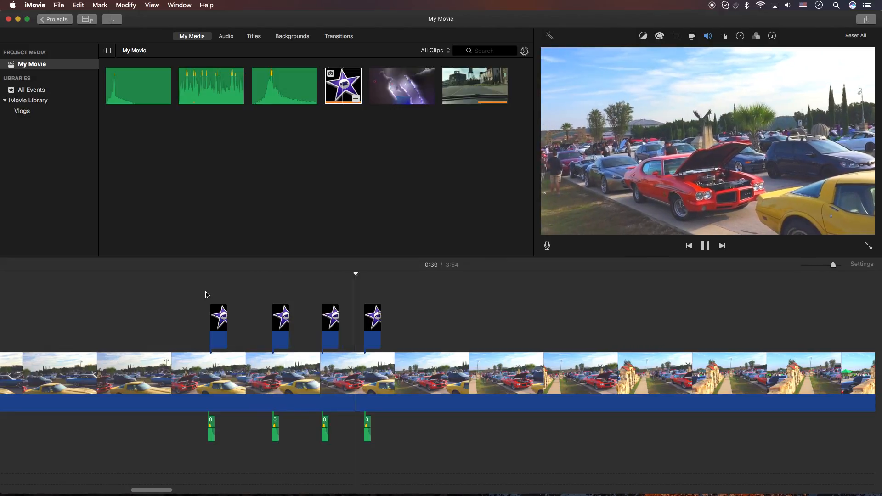
click(705, 246)
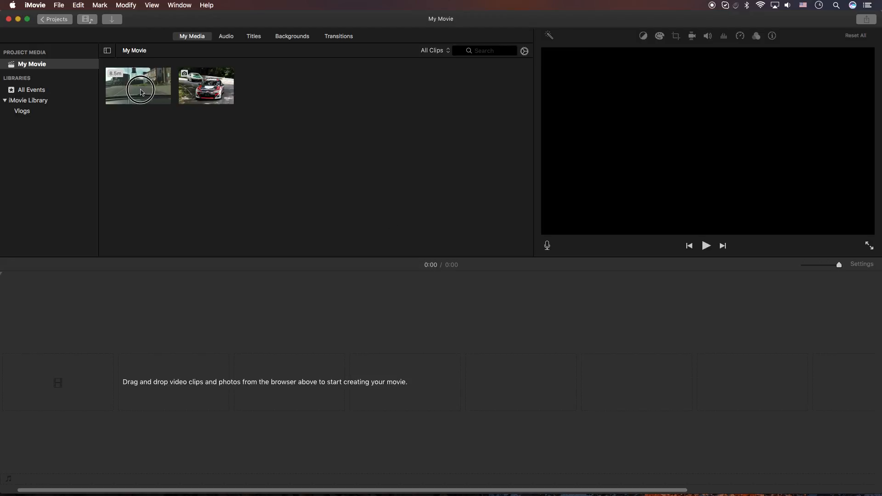
click(137, 86)
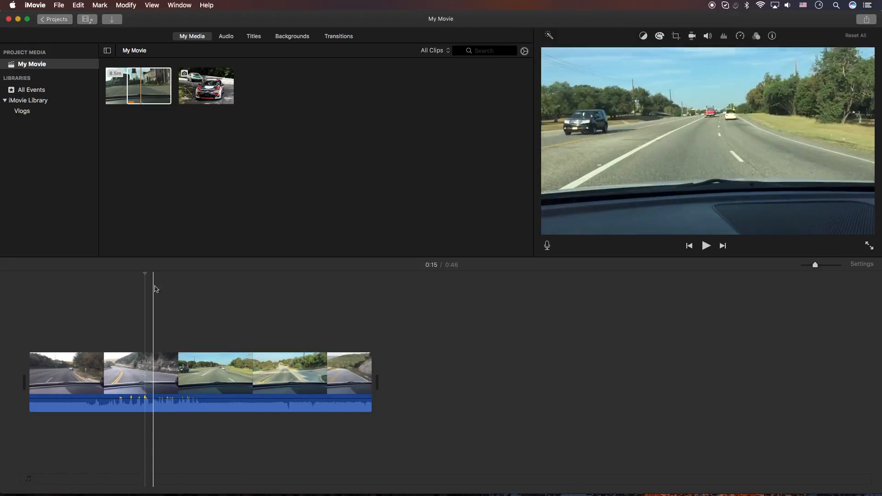
drag(206, 86, 121, 302)
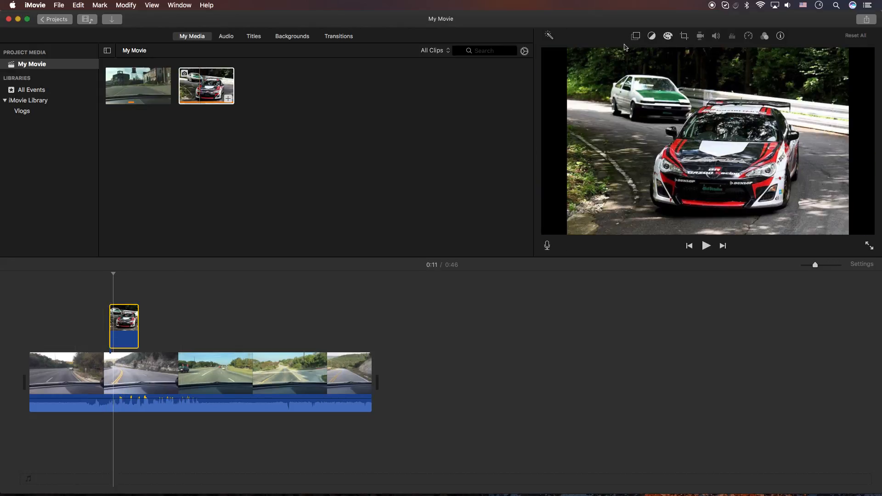
mouse_move(636, 35)
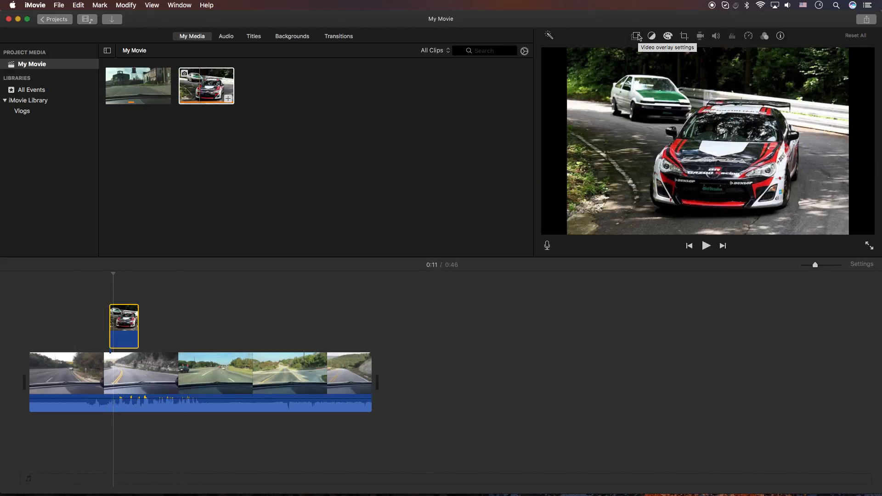
- Make the car photo an upper-left picture-in-picture inset with a thin yellow border
click(636, 36)
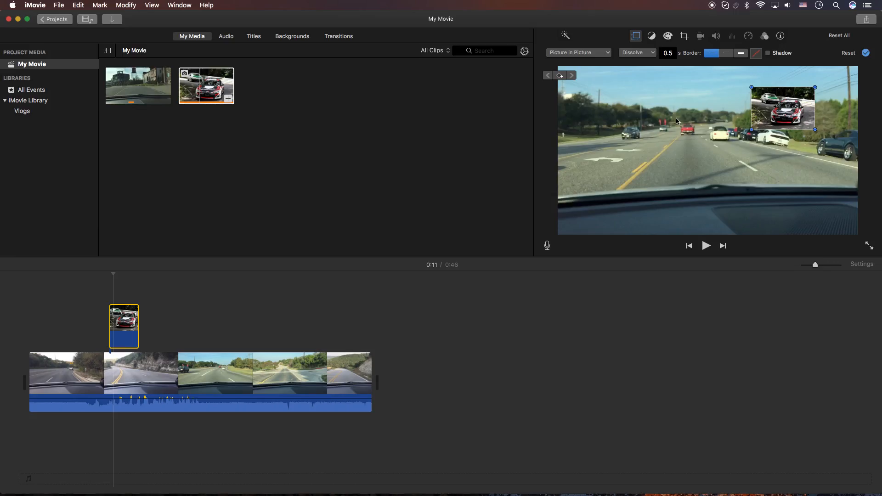
drag(782, 107, 614, 98)
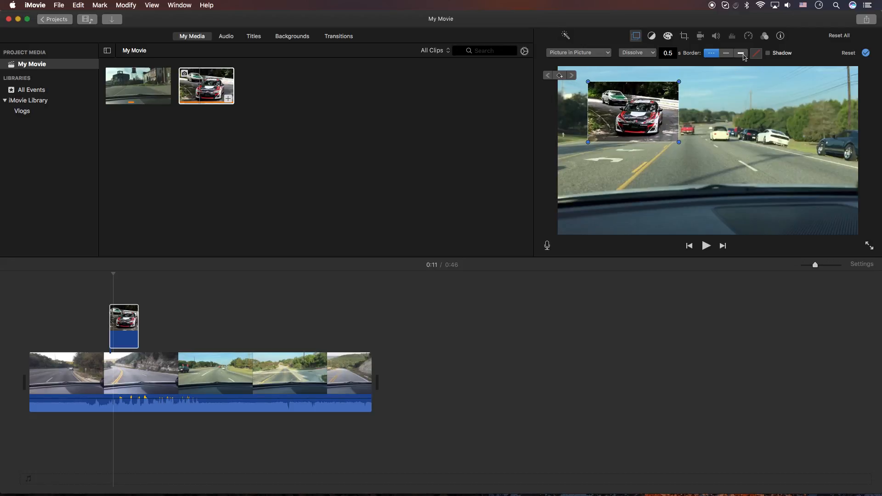
click(741, 53)
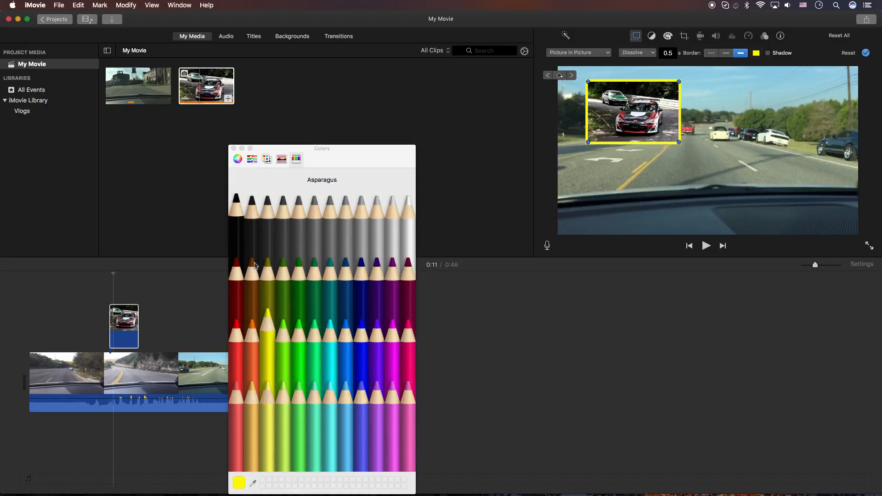
click(724, 52)
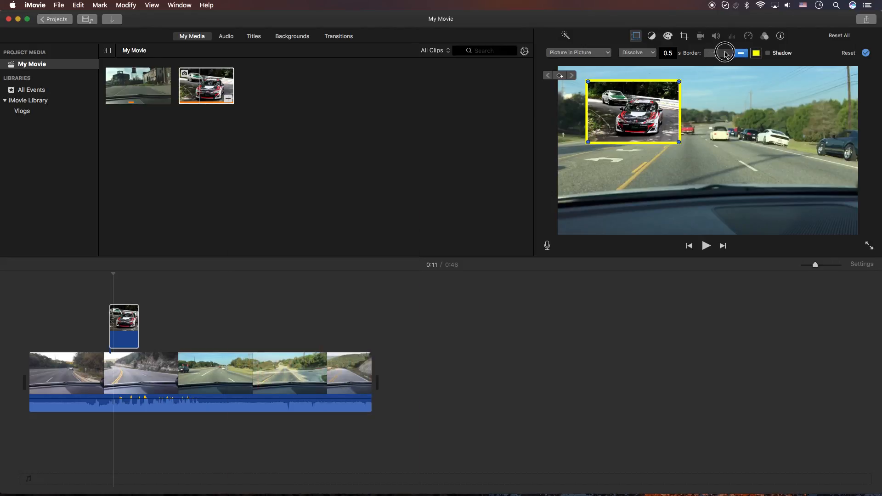
click(726, 53)
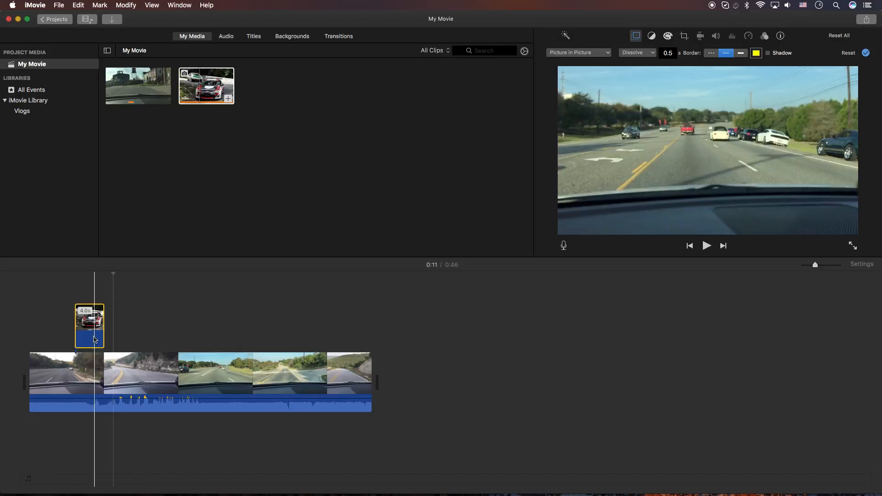
- Move the car inset earlier, trim it to 2.0 seconds, and zoom the timeline in
click(706, 246)
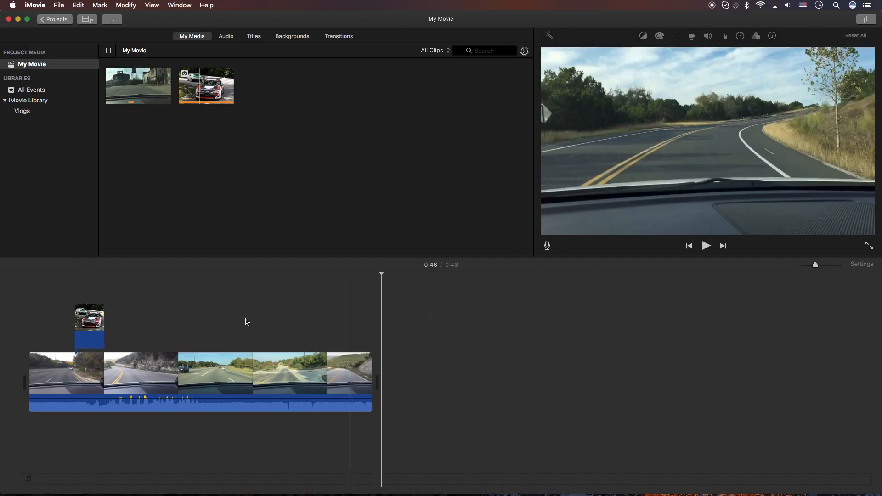
click(706, 245)
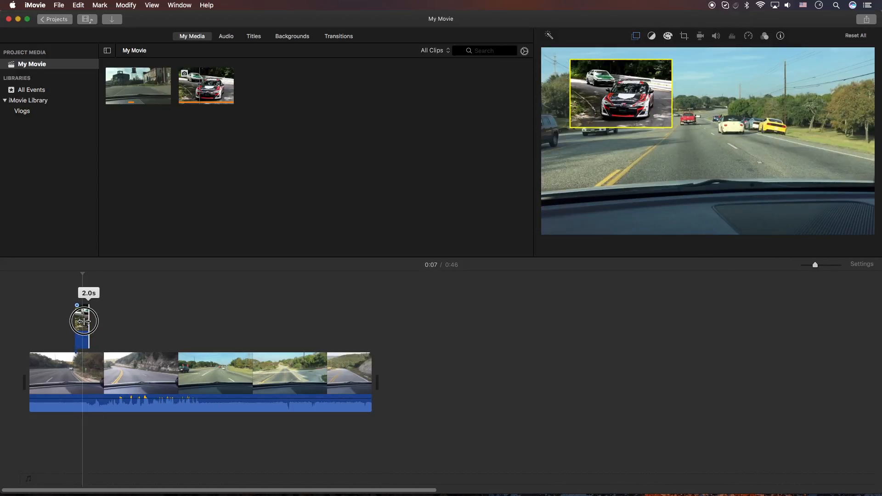
drag(83, 321, 89, 323)
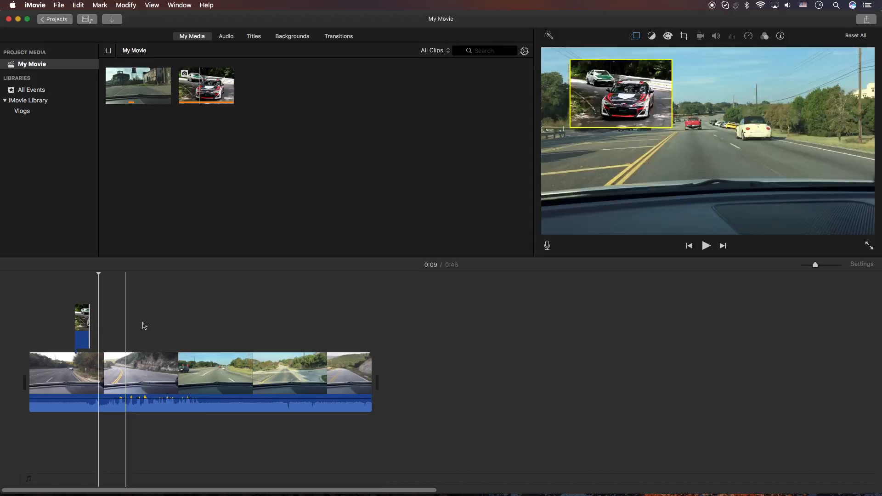
drag(814, 265, 821, 265)
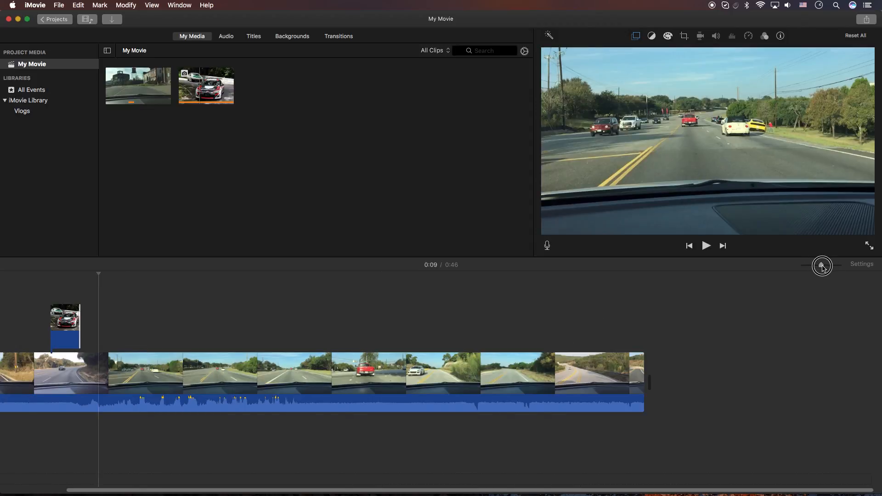
- Enlarge the clip display in the timeline's settings slider
click(861, 265)
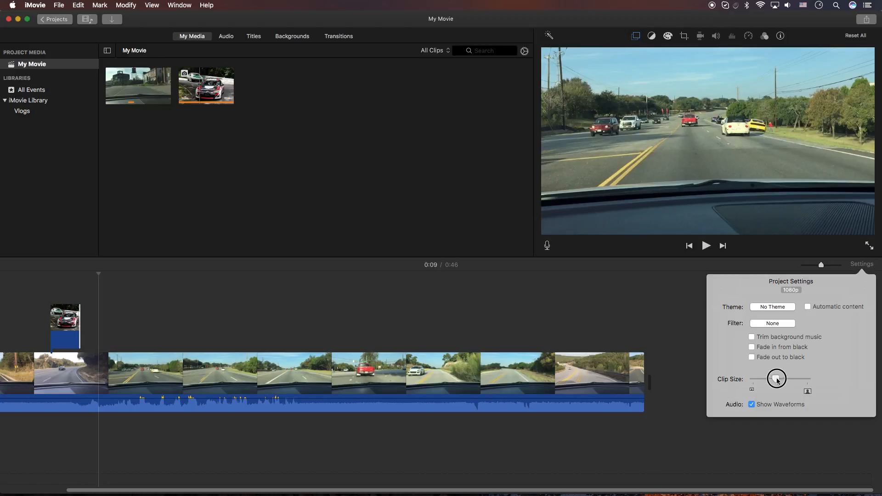
drag(777, 378, 793, 379)
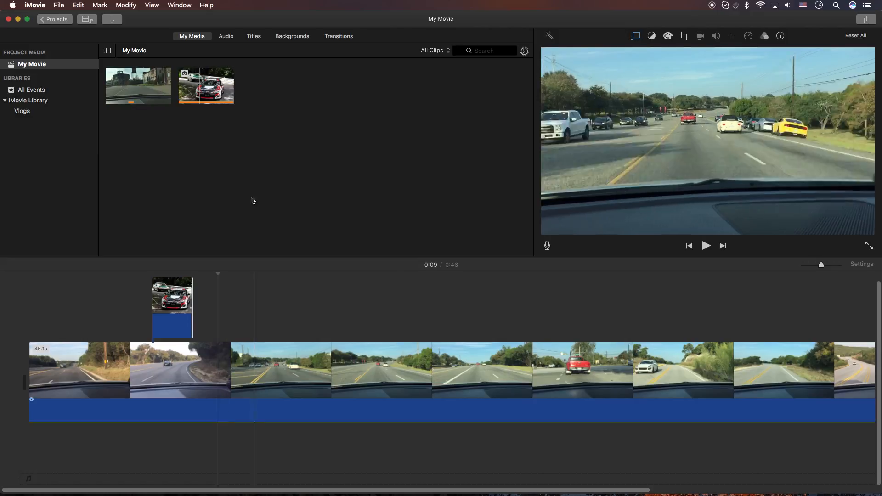
- Search sound effects for 'bubble' and place Foley Bubbles under the pop-up's start
click(226, 36)
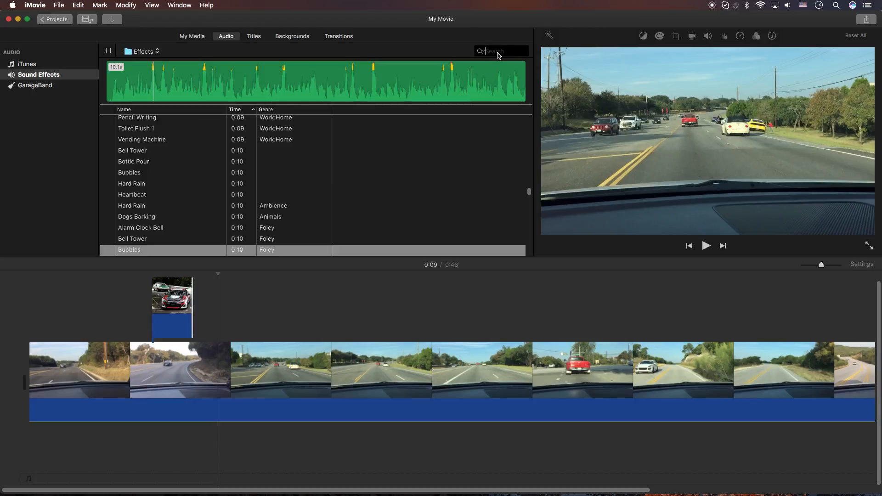
text(bubble)
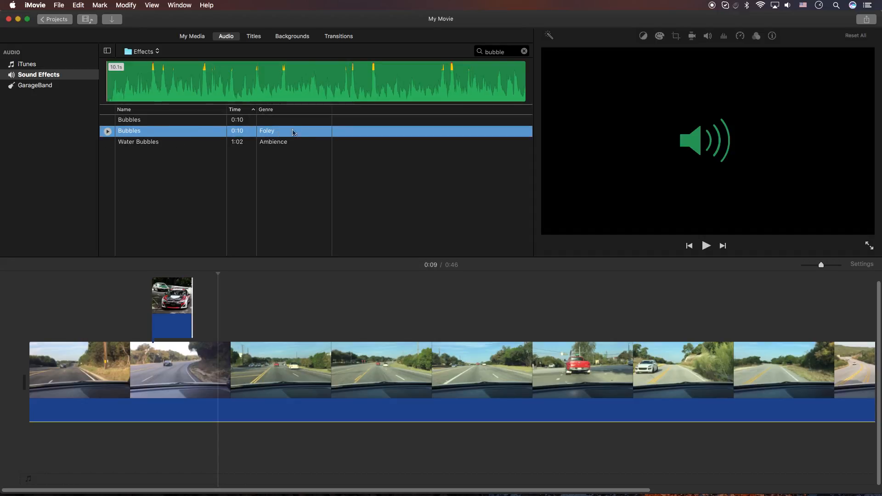
drag(129, 130, 169, 434)
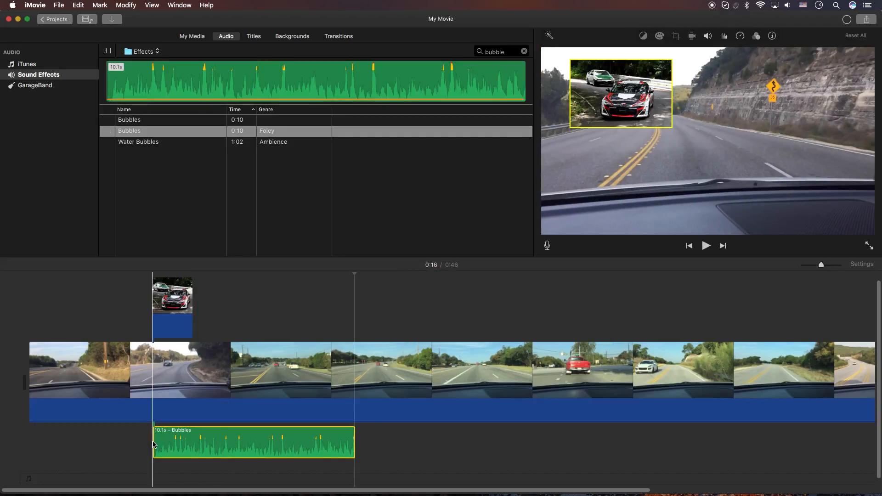
click(705, 245)
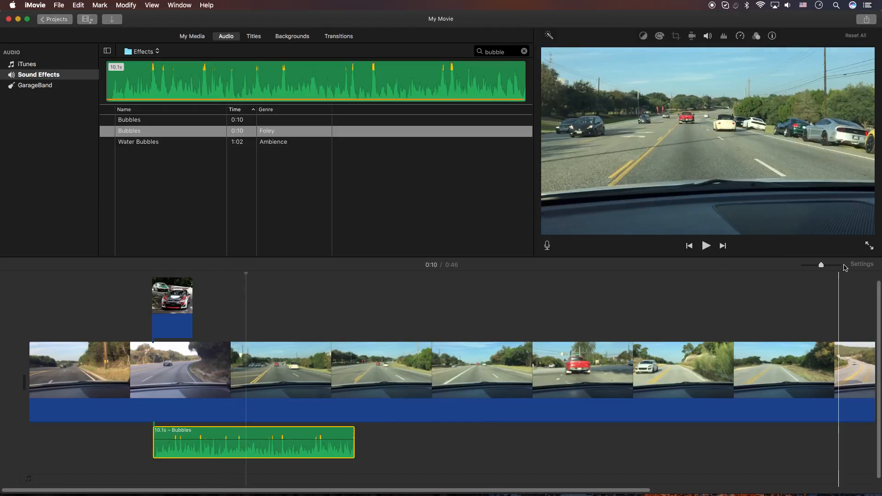
- Align the Bubbles blip with the pop-up's start and add a second blip at its end
click(862, 264)
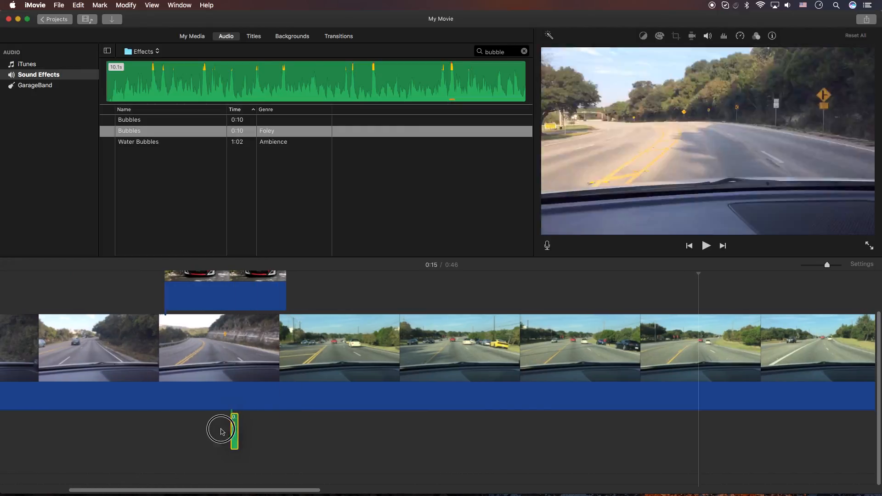
drag(233, 432, 170, 431)
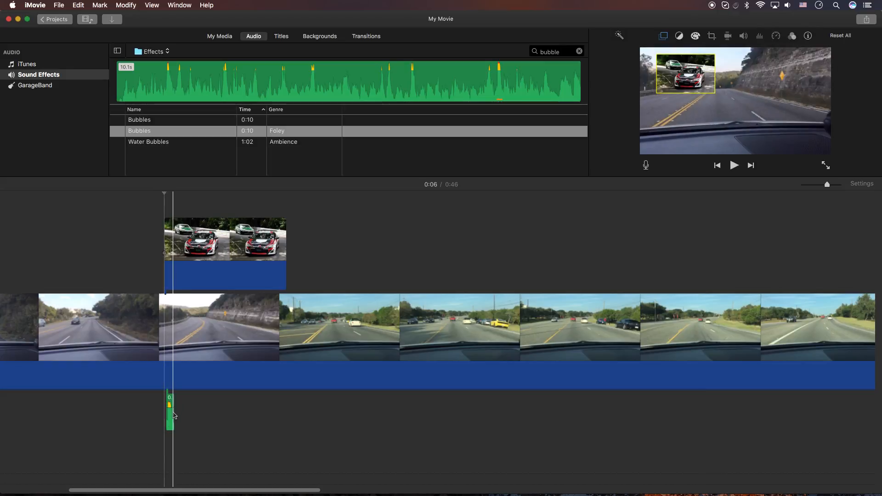
drag(170, 408, 166, 409)
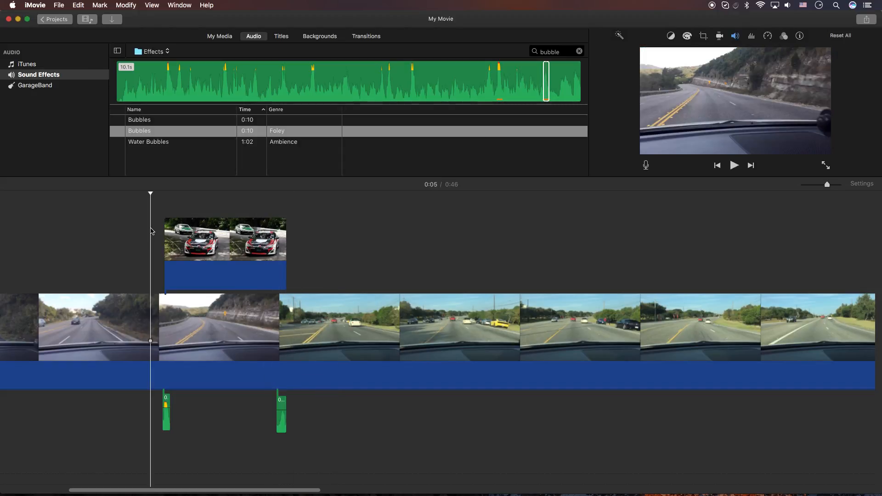
- Search sound effects for 'golf' and pick the Sports Golf Hit effect
click(734, 165)
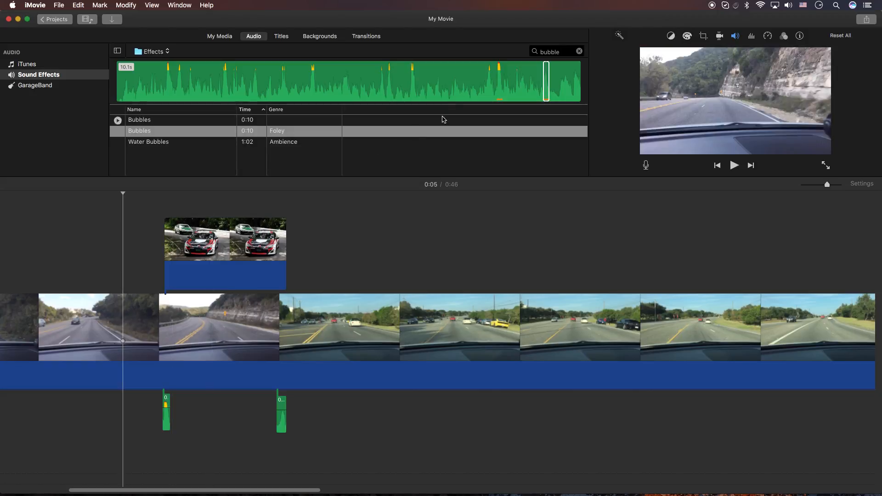
key(backspace)
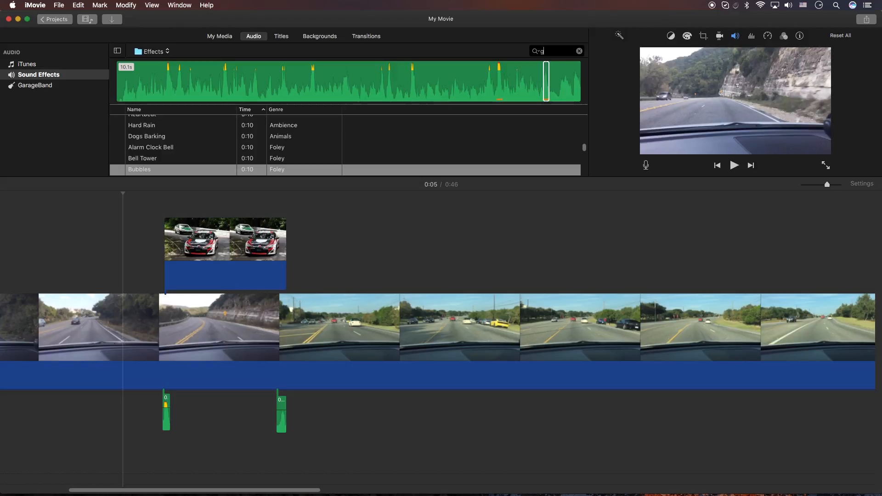
text(olf)
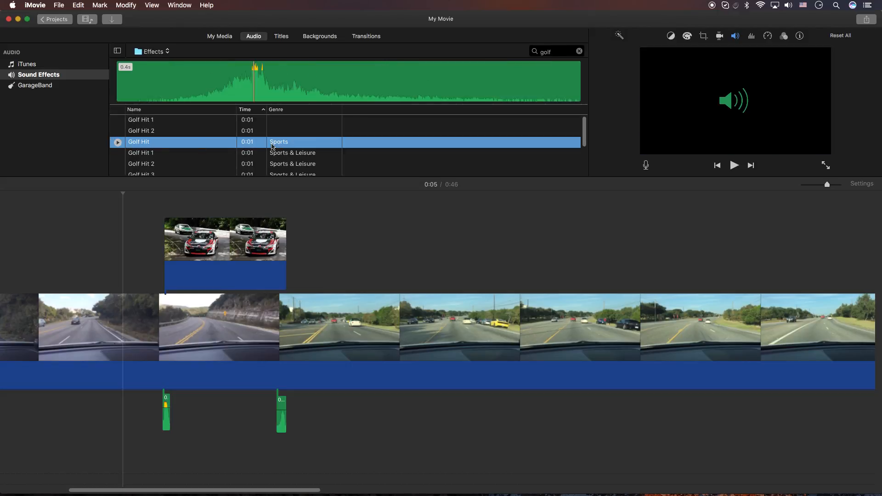
click(192, 82)
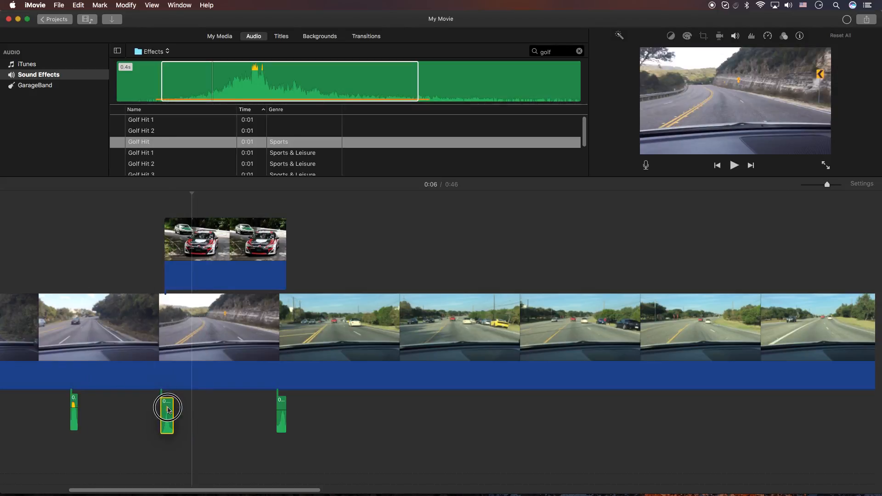
- Select the Golf Hit clip beneath the car pop-up
click(167, 408)
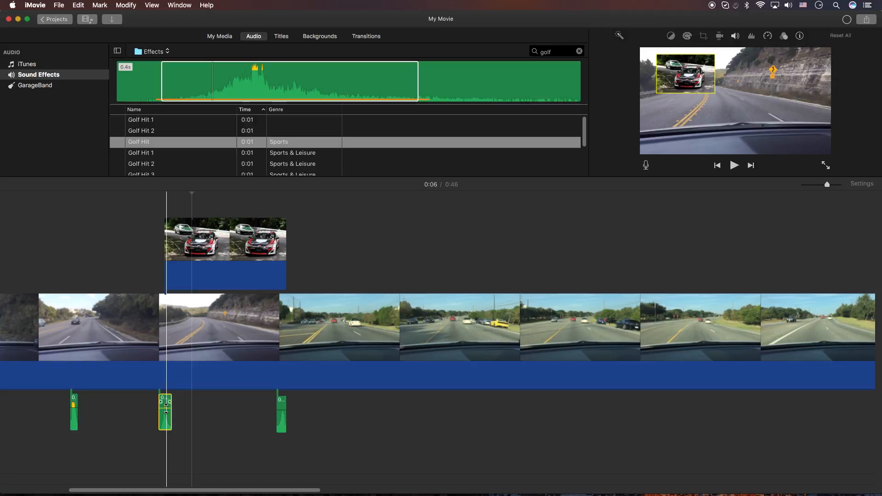
mouse_move(165, 411)
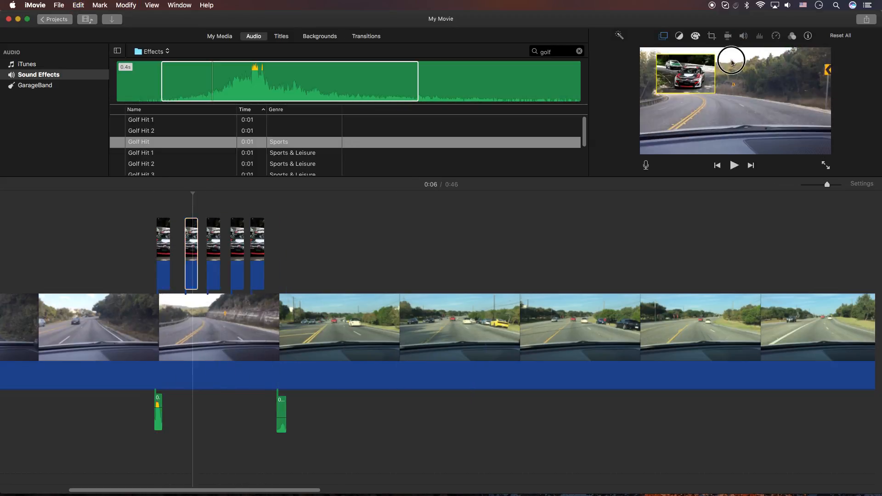
- Rewind the playhead to just before the first car pop-up
click(256, 253)
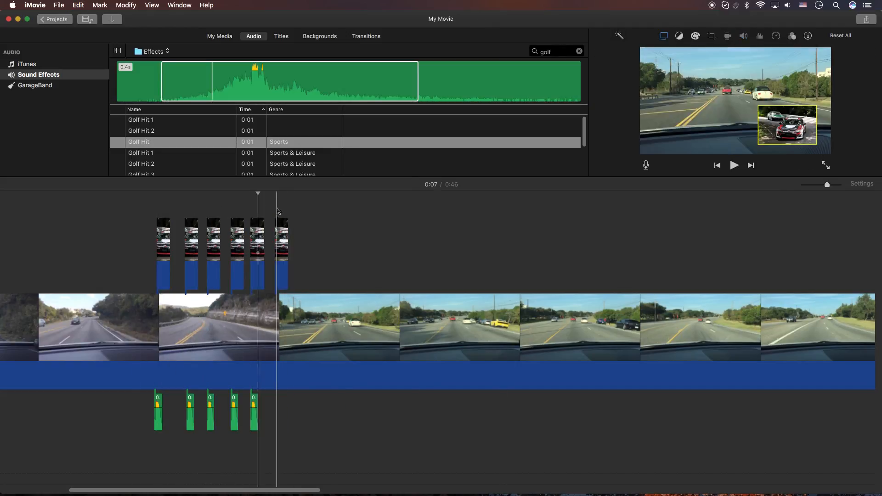
click(126, 194)
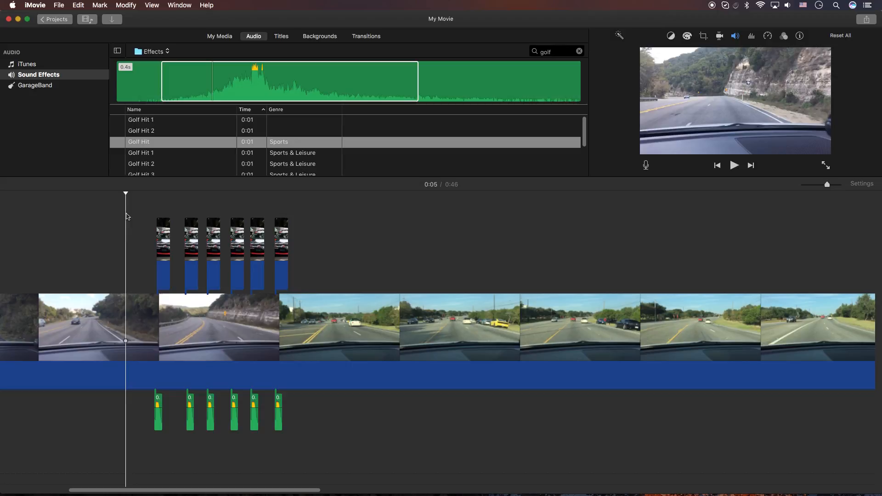